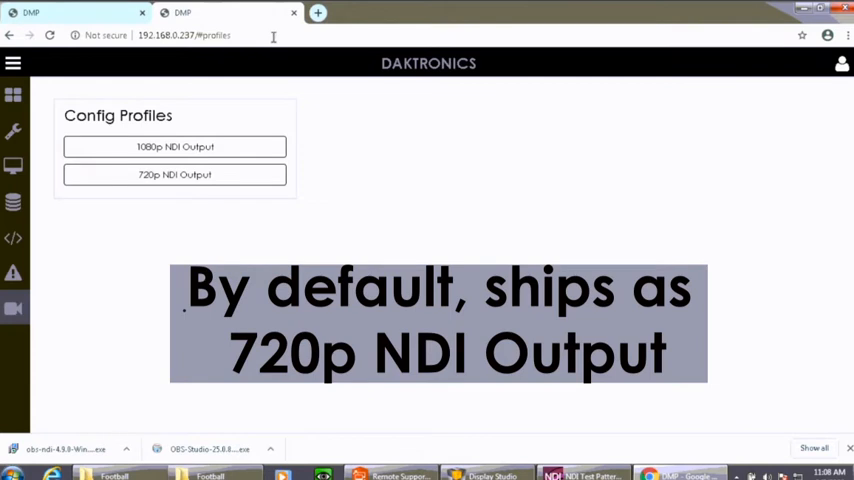
Step: Apply the 720p NDI Output profile, then back out without overwriting the configuration
click(176, 174)
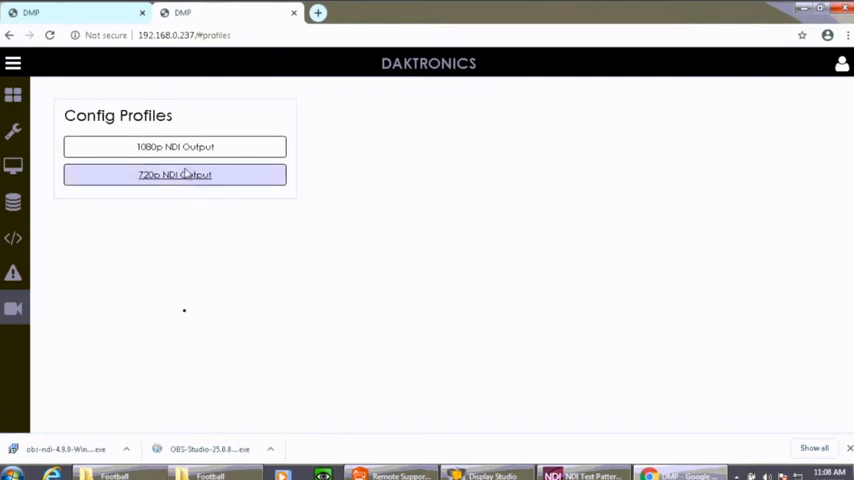
click(176, 174)
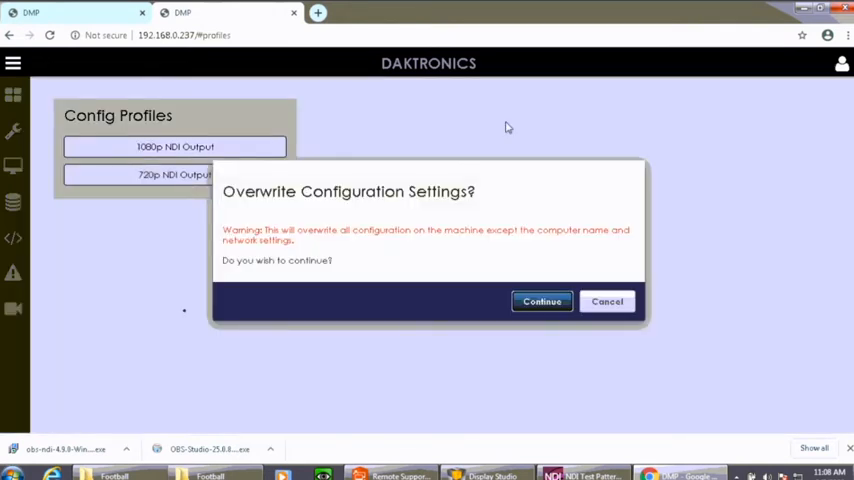
mouse_move(580, 252)
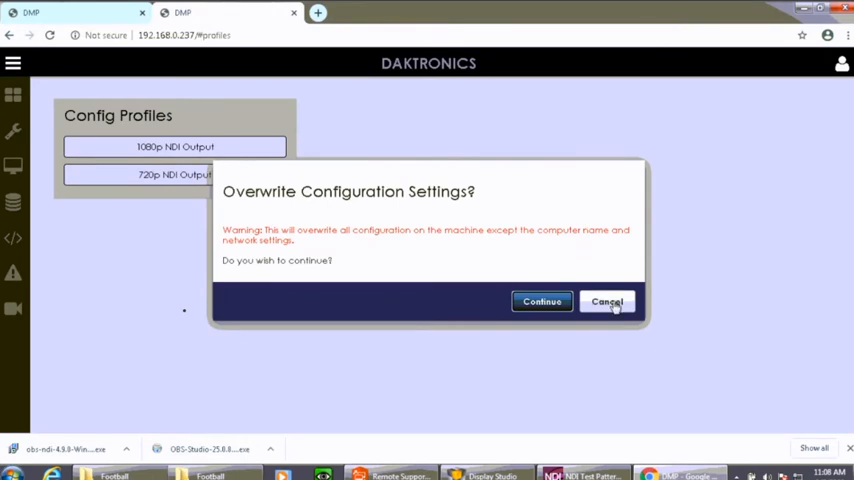
click(608, 300)
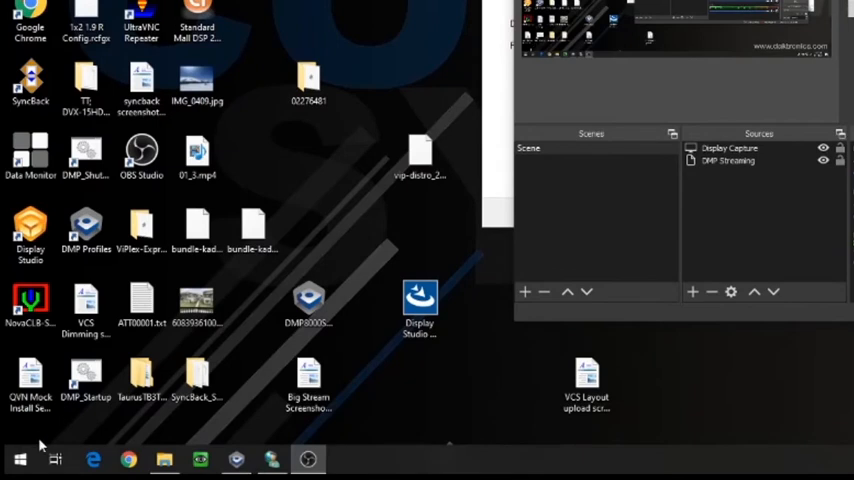
Step: Search the Start menu for 'This PC' to begin mapping a network drive
click(20, 460)
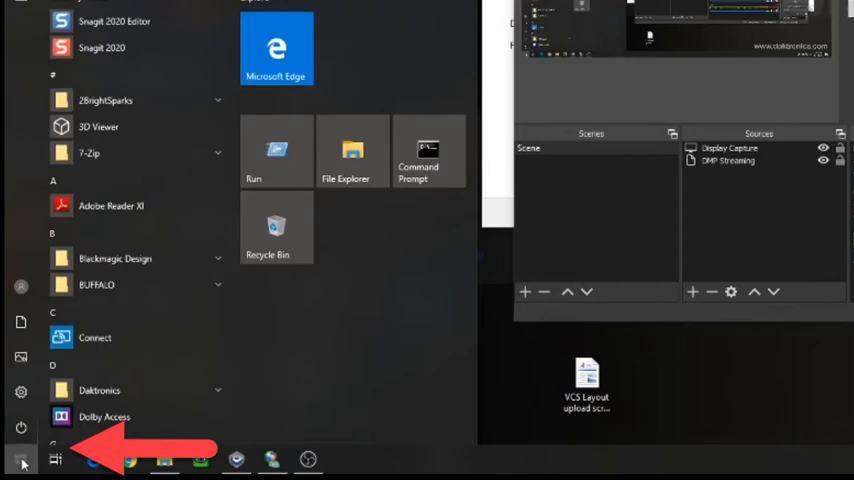
text(This)
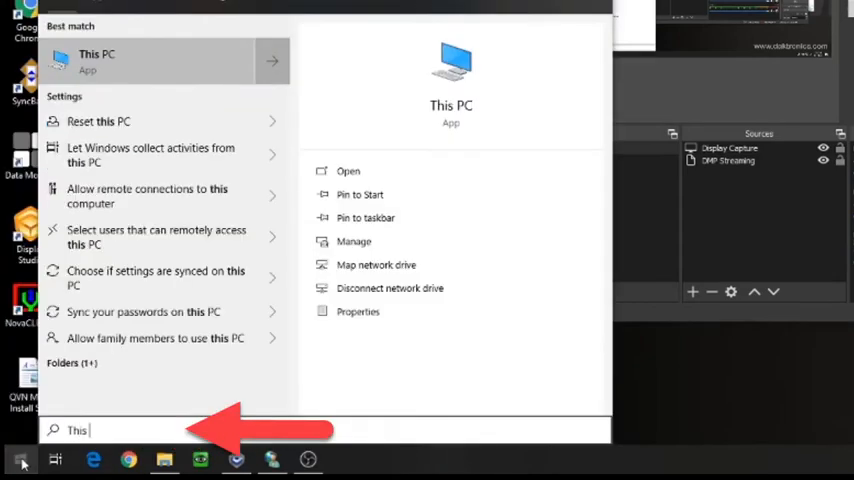
text(PC)
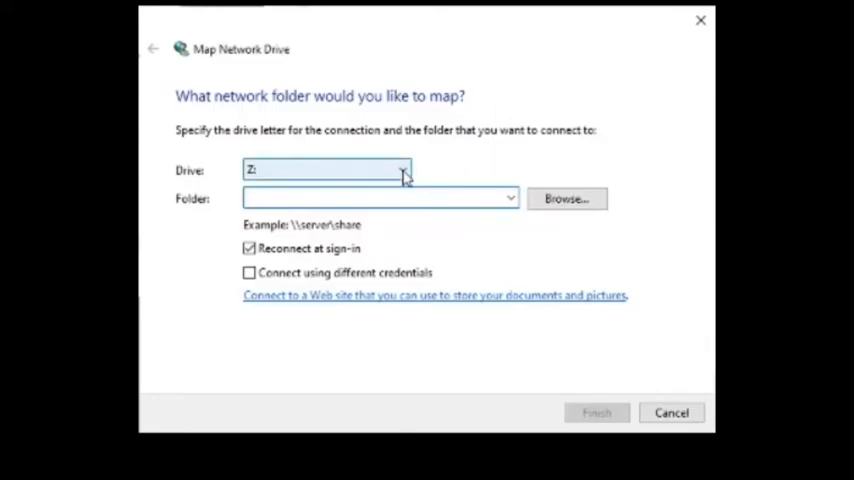
Step: Enter \\D8STREAM-P\Content as the folder for drive Z:, reconnecting at sign-in
click(376, 196)
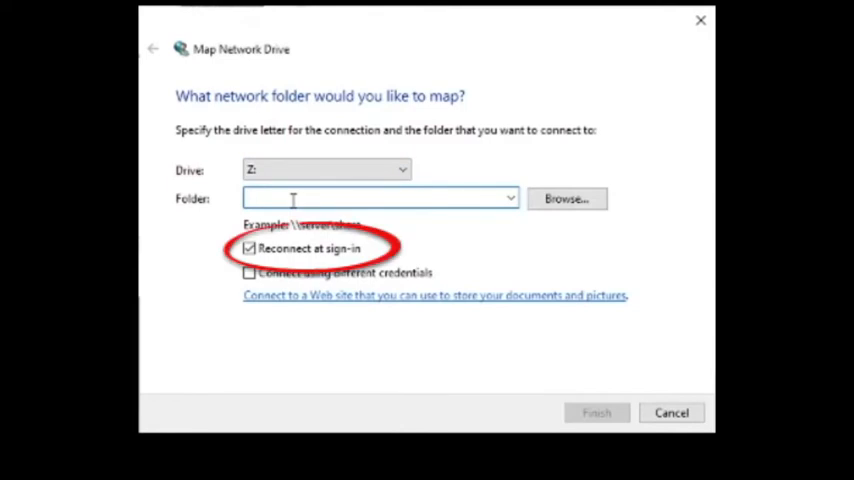
text(D)
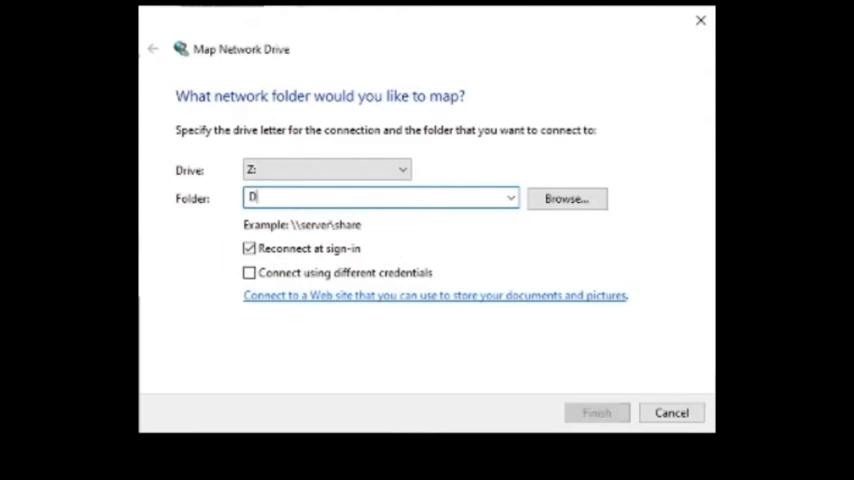
text(8STREAM)
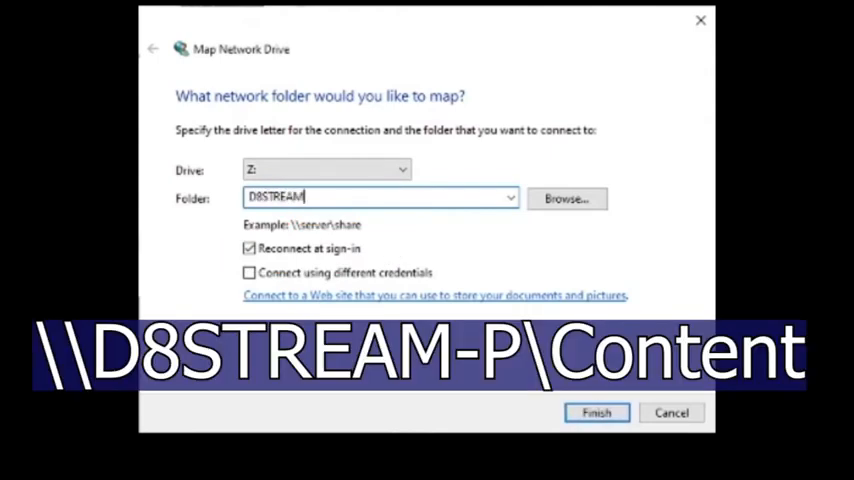
text(-P)
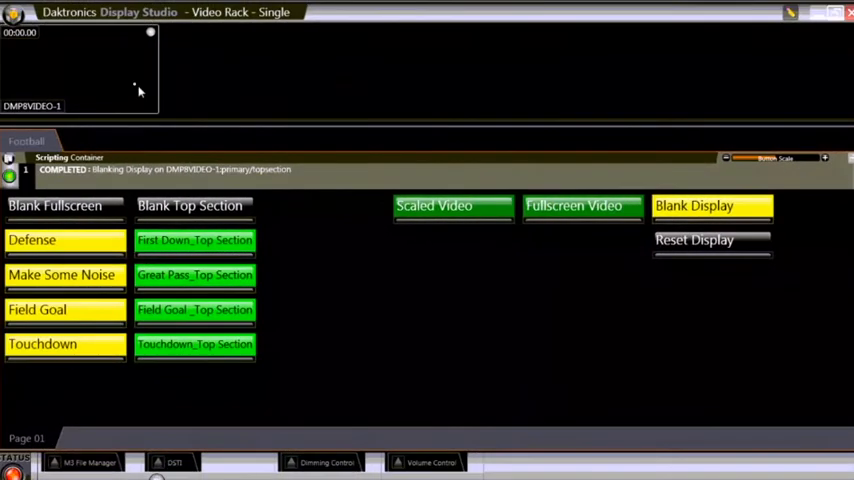
mouse_move(256, 140)
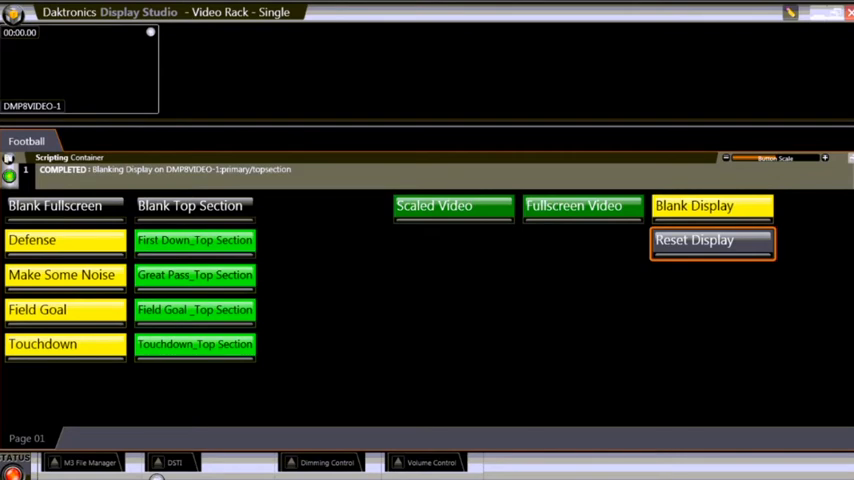
Step: In Service Configuration, check D8STREAM-P responds and add it beside DMPVIDEO-1
click(14, 14)
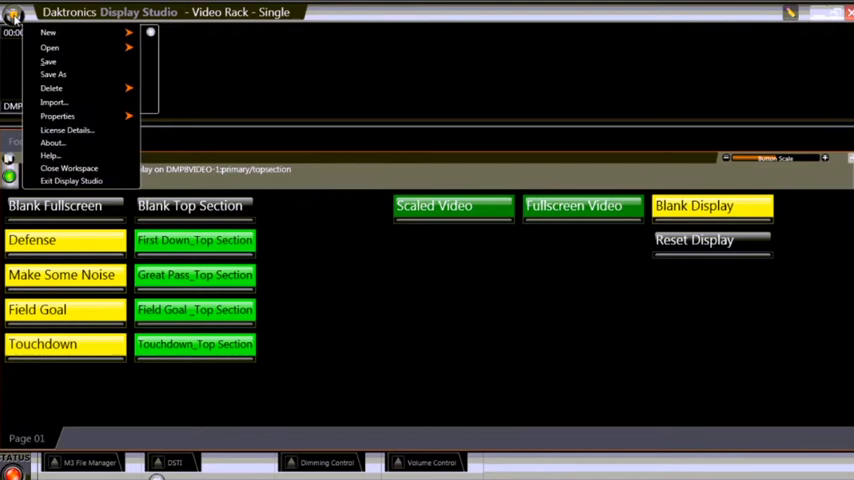
mouse_move(52, 88)
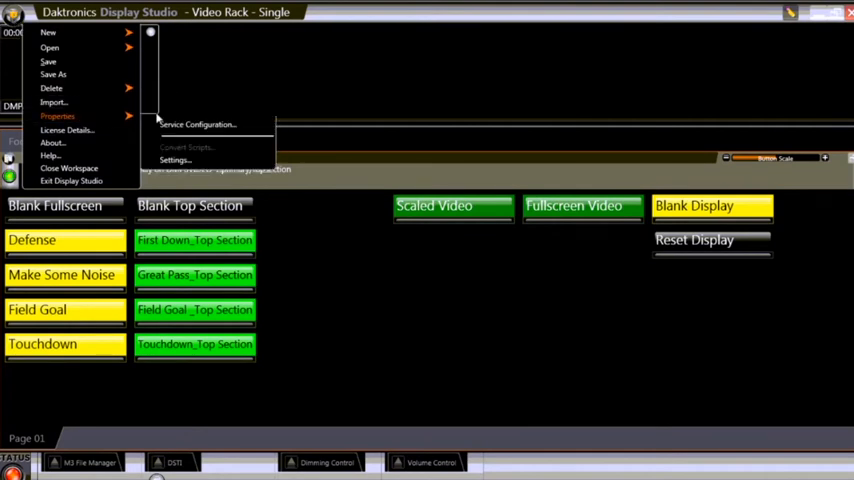
click(196, 124)
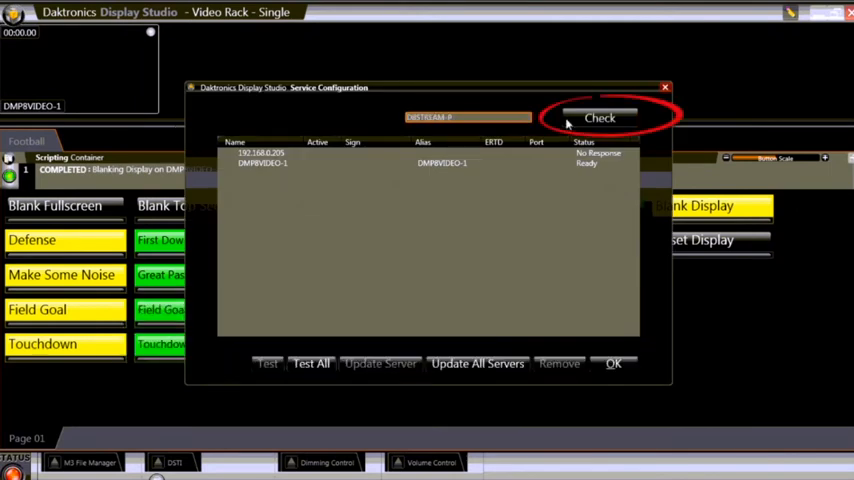
click(598, 116)
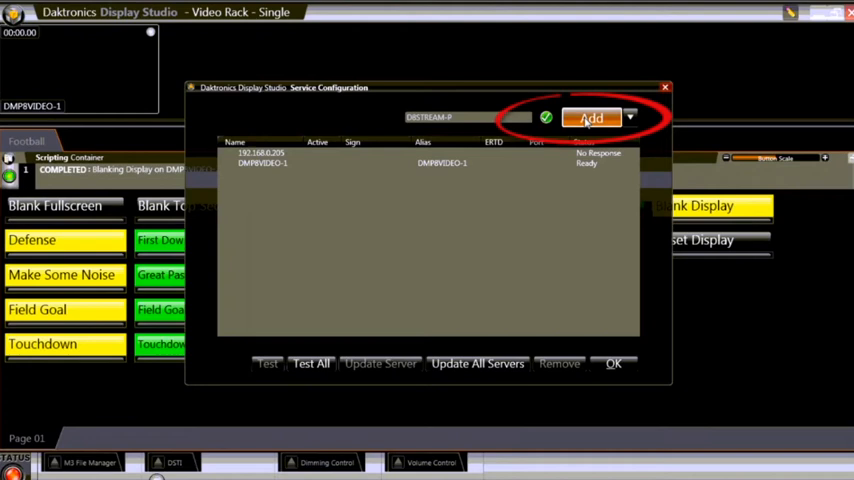
click(592, 116)
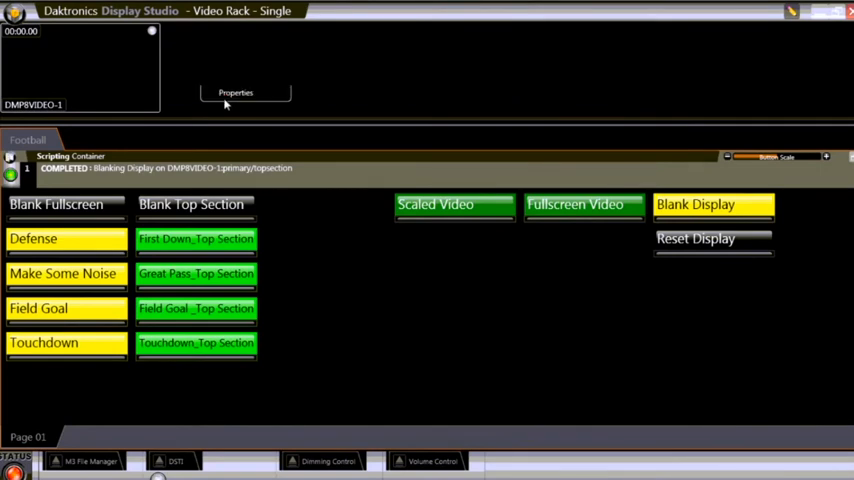
Step: Assign D8STREAM-P:Primary to the empty video rack slot and save it
click(234, 92)
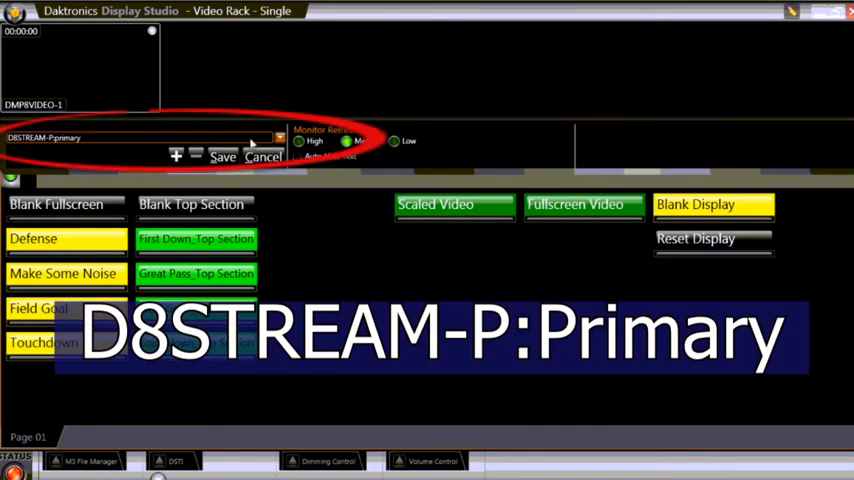
click(176, 156)
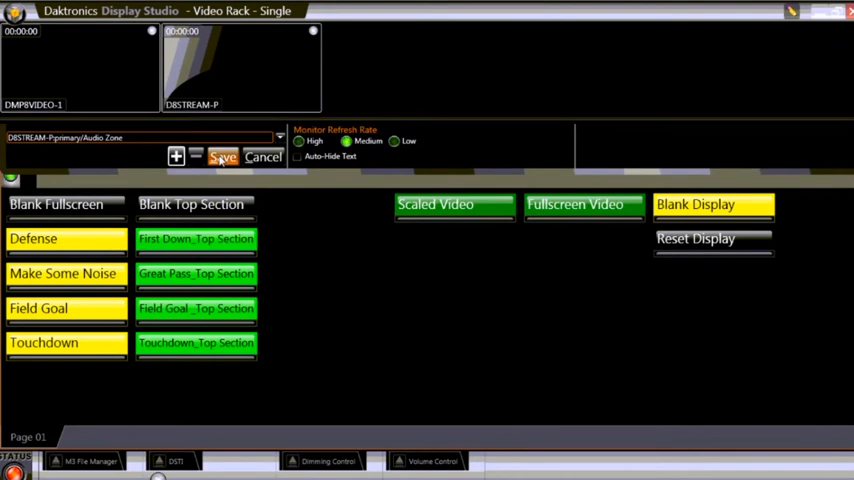
click(222, 156)
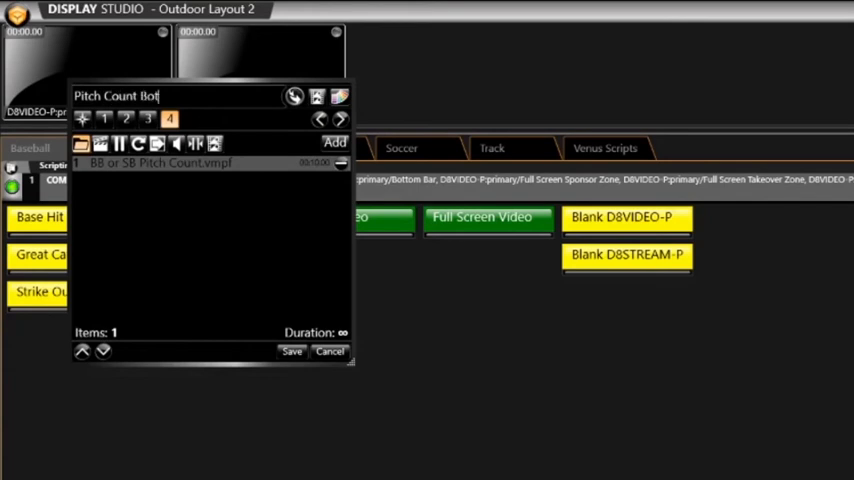
Step: Name the script Pitch Count Bottom Bar, choose its zones and the Play command
text(tom Bar)
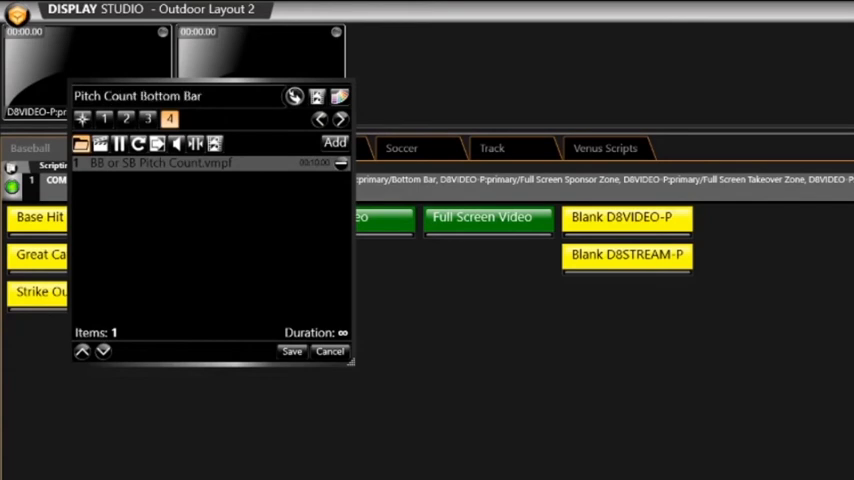
click(128, 120)
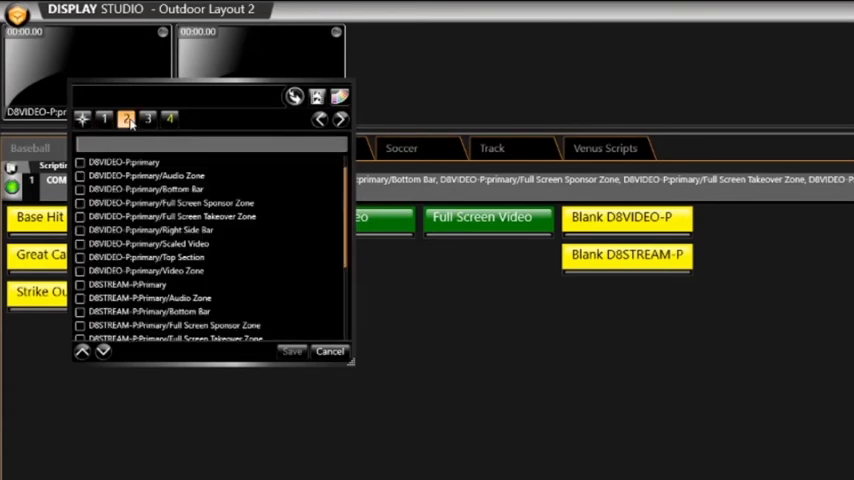
scroll(down, 3)
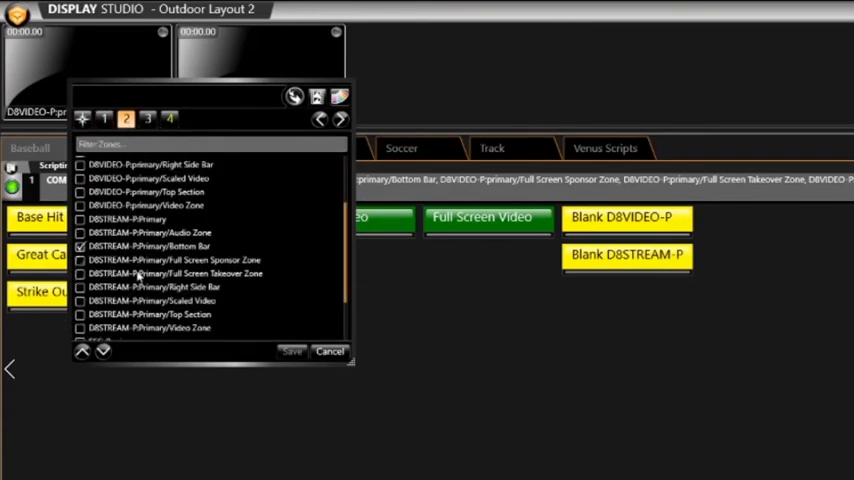
click(148, 118)
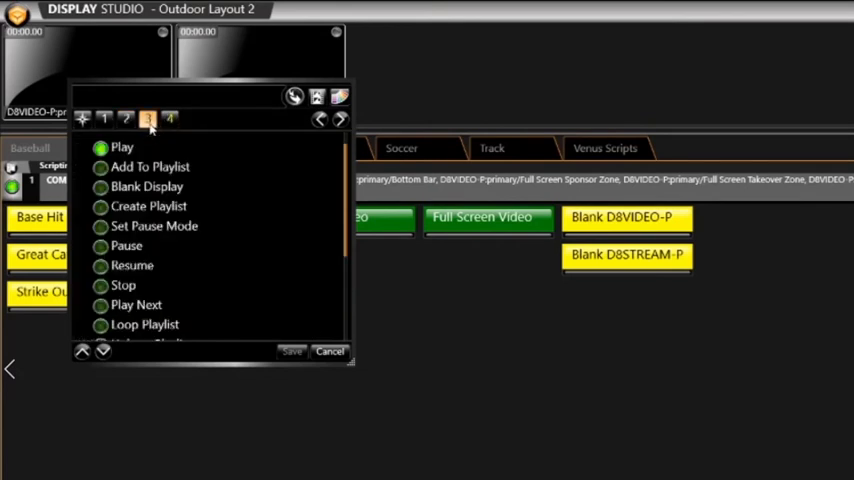
mouse_move(170, 118)
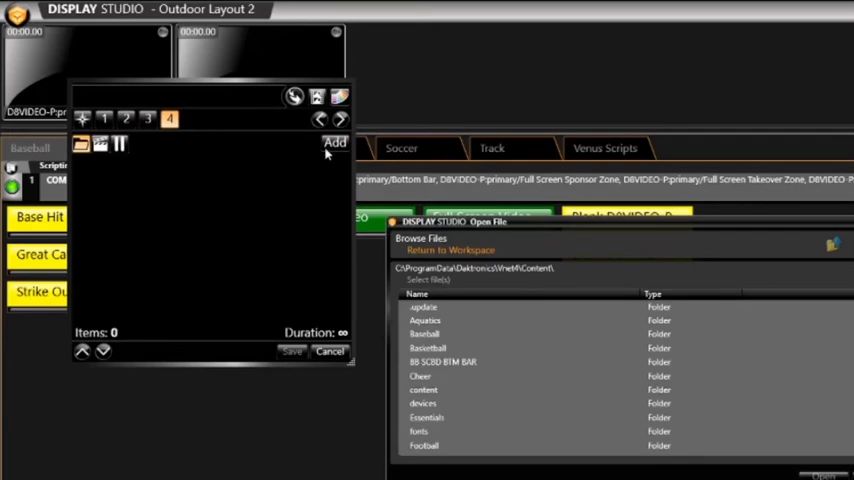
Step: Choose a media file from the Baseball content folder for the script
double_click(424, 334)
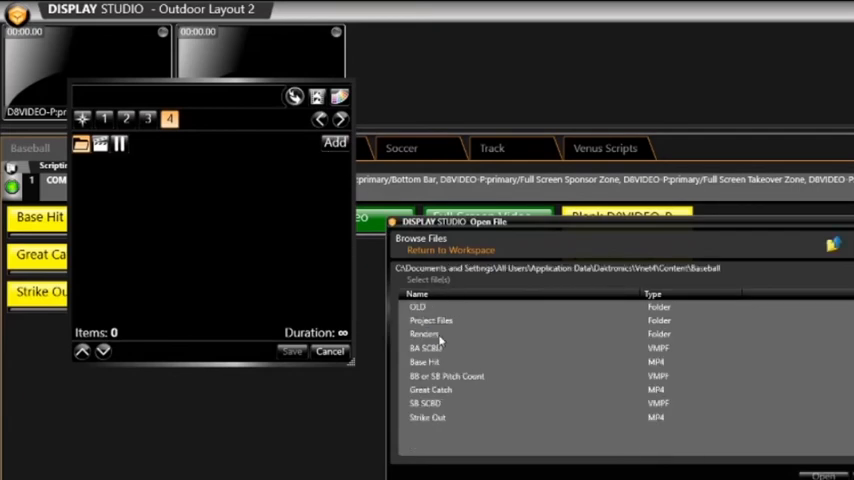
click(446, 376)
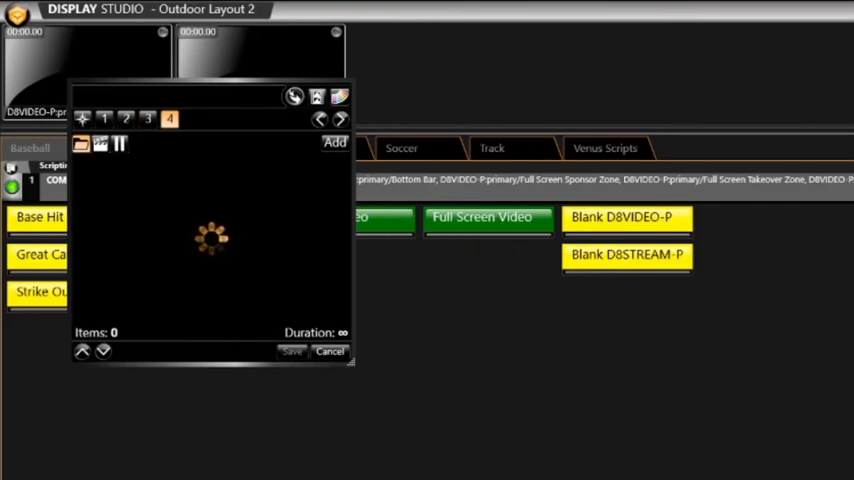
click(336, 140)
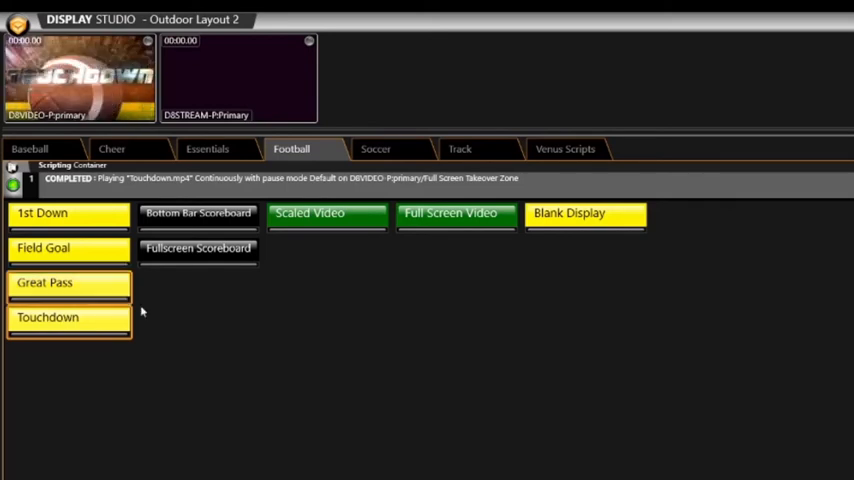
Step: Test Touchdown and Blank Display on the video board, then bring up Touchdown's options
click(584, 212)
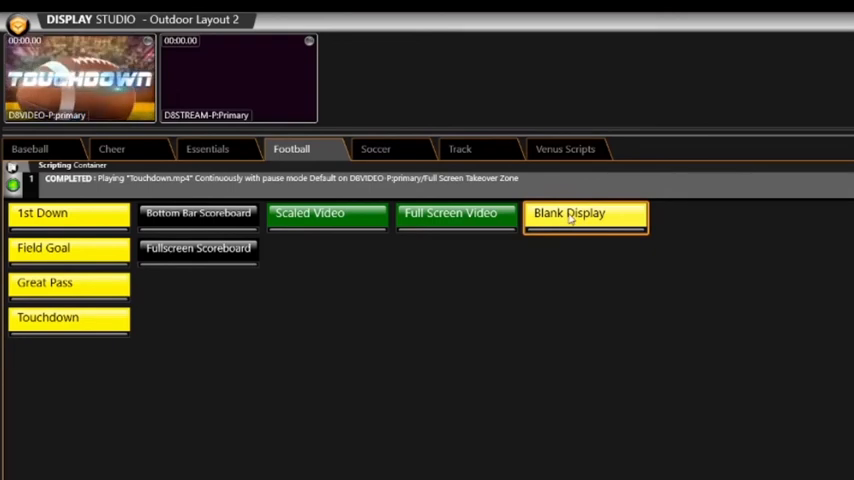
click(584, 212)
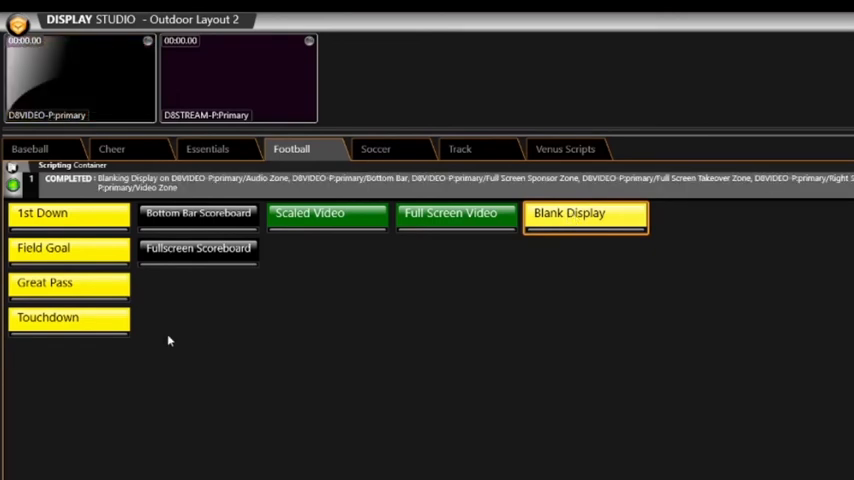
right_click(68, 316)
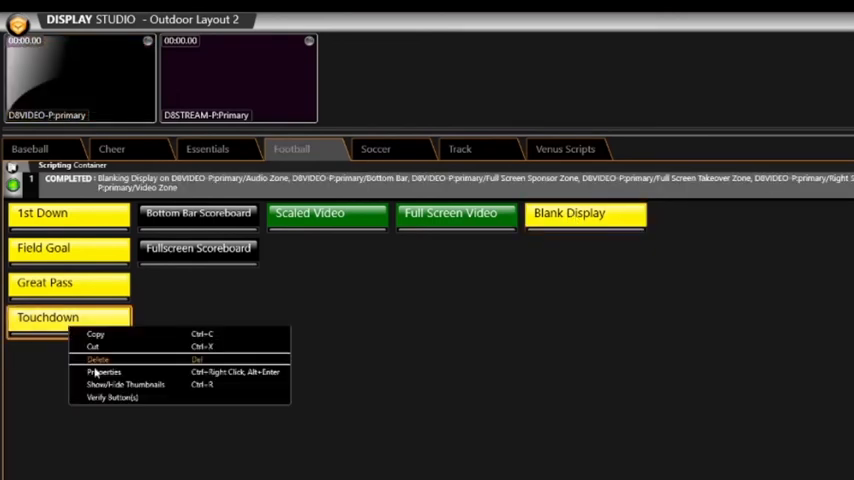
Step: Add a DMP-8000 Player Control step to Touchdown targeting the BigStream full screen takeover zone
click(104, 372)
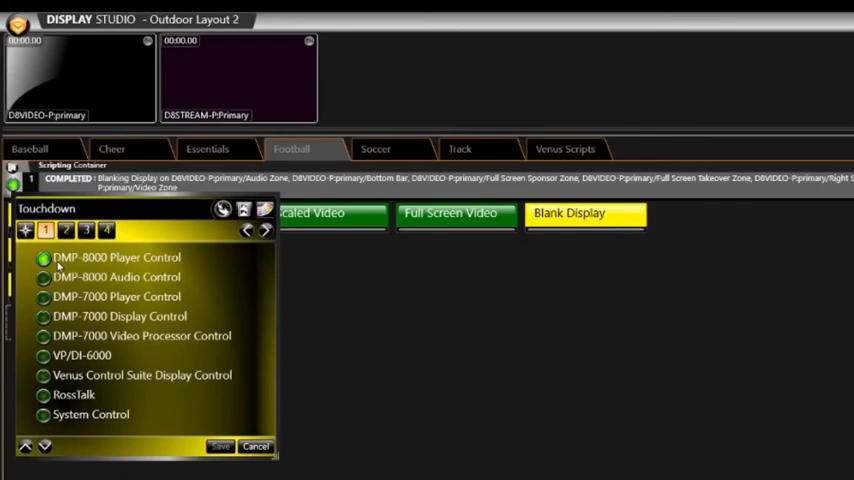
click(66, 232)
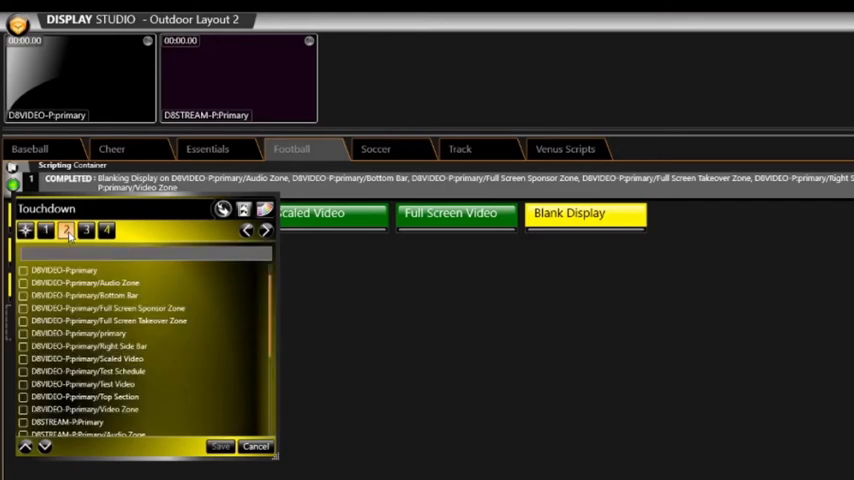
scroll(down, 3)
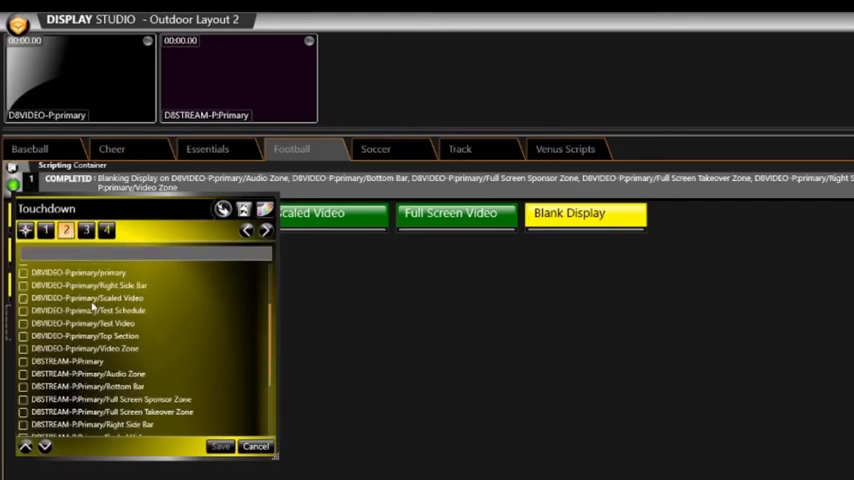
scroll(down, 3)
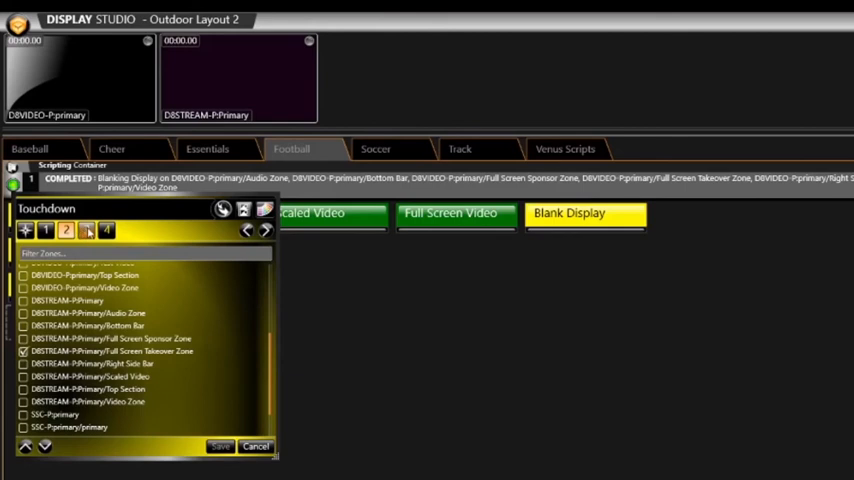
click(86, 230)
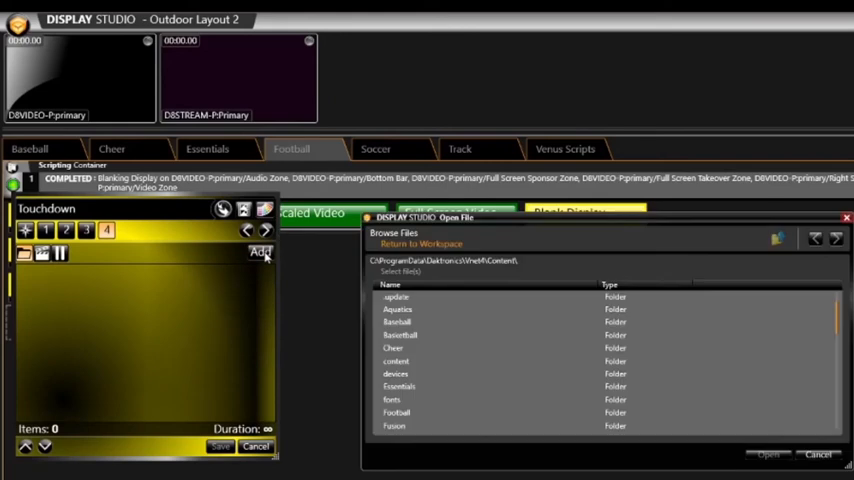
Step: Pick the touchdown video from the Football folder and save the Touchdown script
scroll(down, 3)
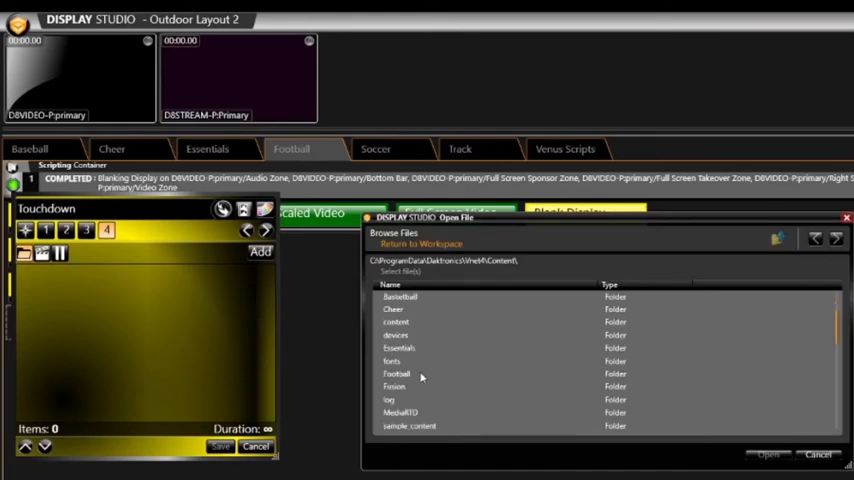
double_click(396, 372)
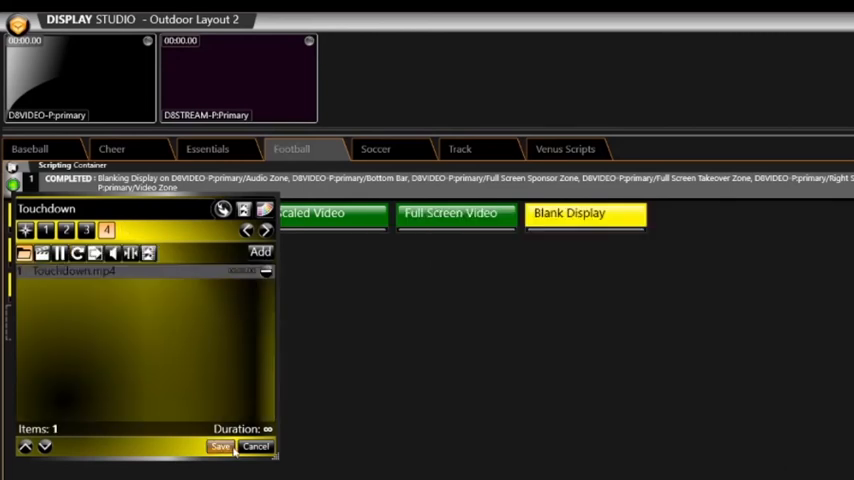
click(220, 446)
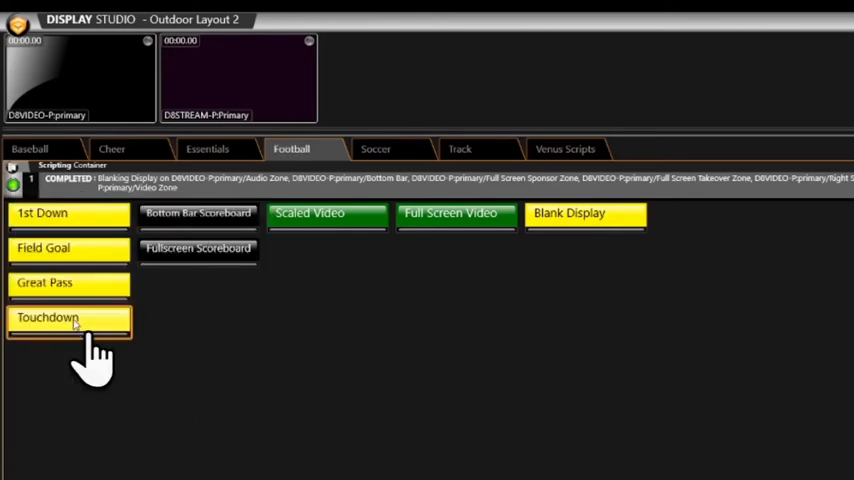
Step: Play Touchdown on both boards, then blank, which clears only the video board
click(68, 318)
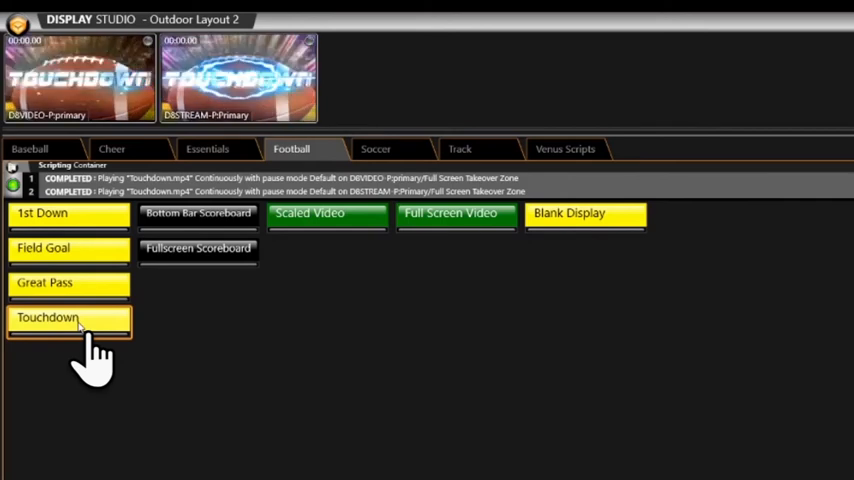
click(584, 212)
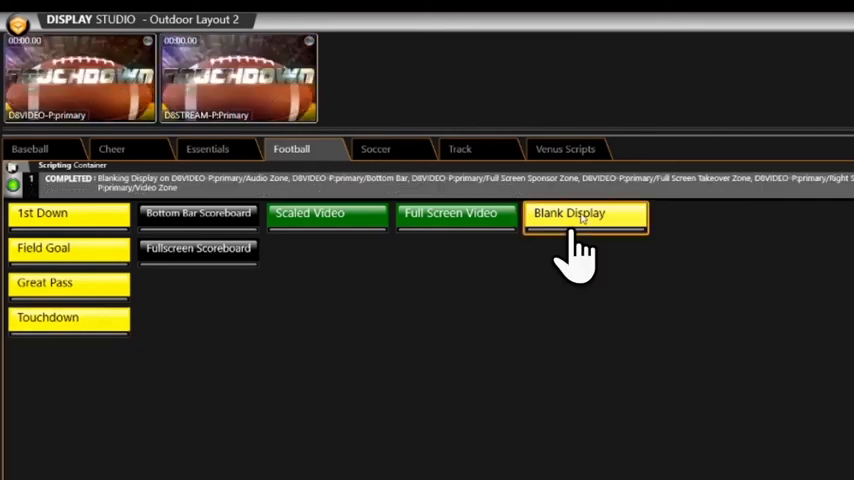
click(584, 212)
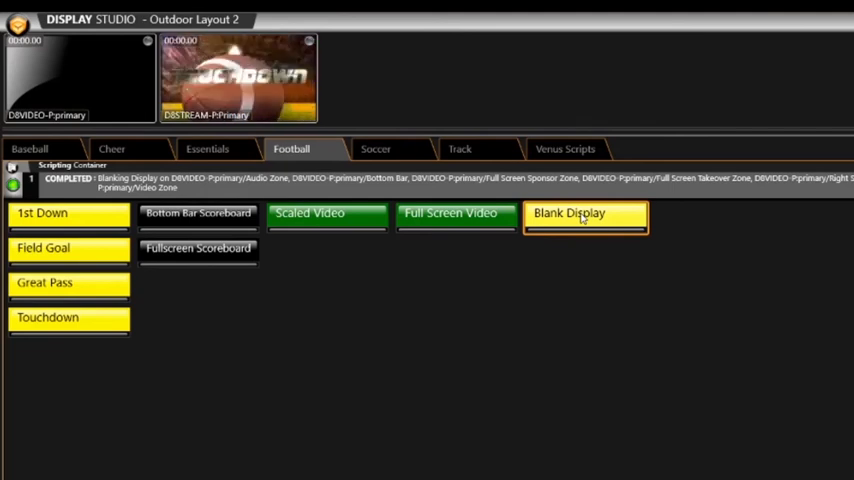
Step: Add a DMP-8000 Player Control step to the Blank Display script
right_click(584, 212)
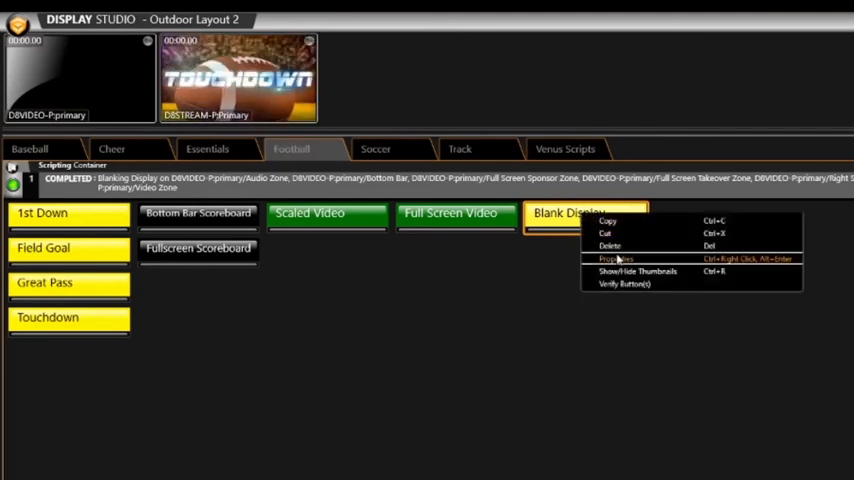
click(616, 260)
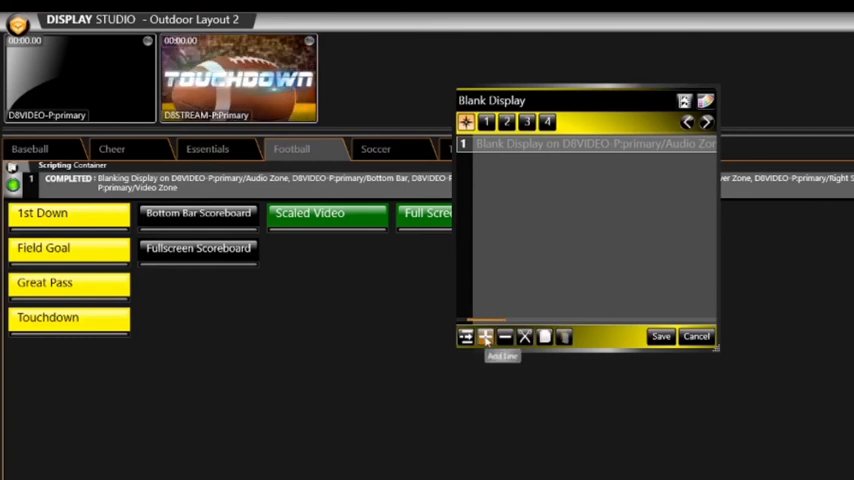
click(506, 122)
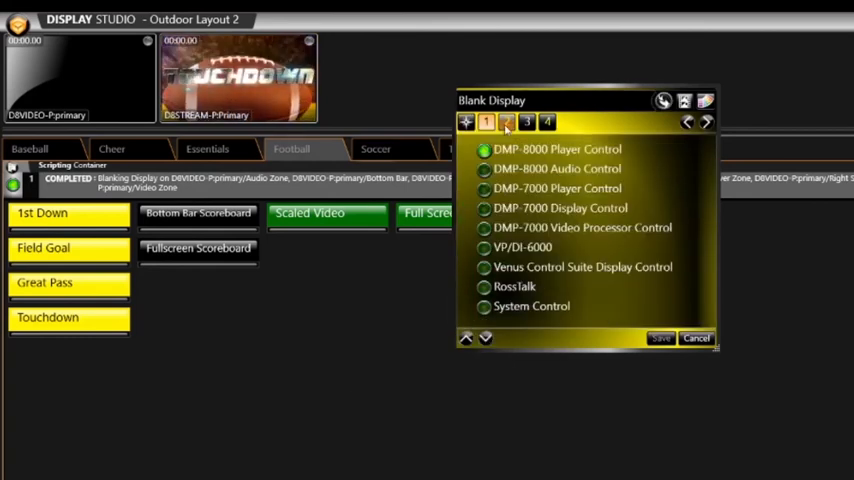
click(506, 122)
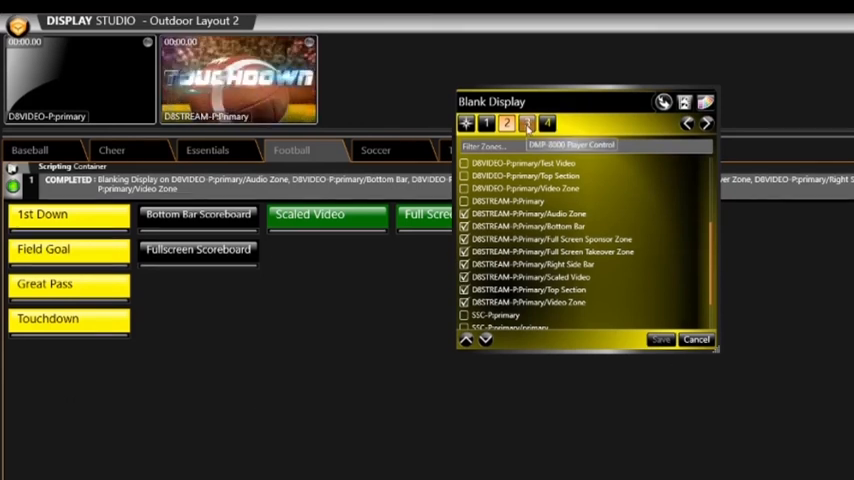
Step: Target the BigStream zones with the Blank Display action and save the script
click(528, 122)
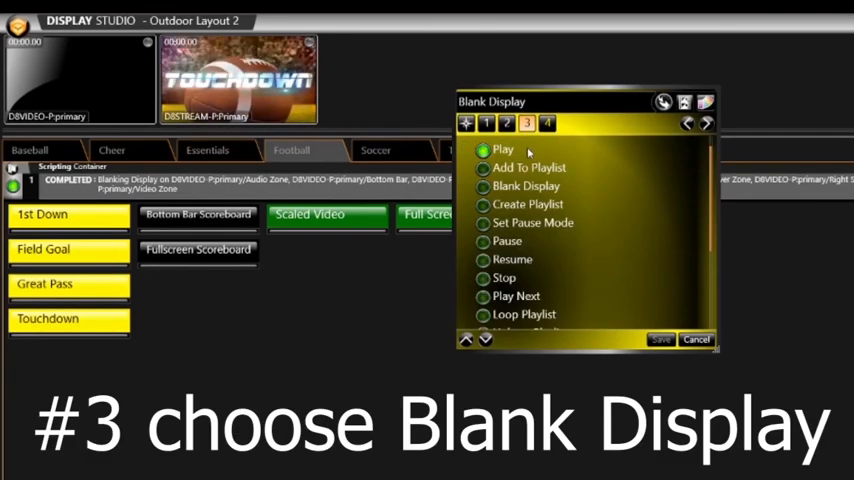
click(482, 186)
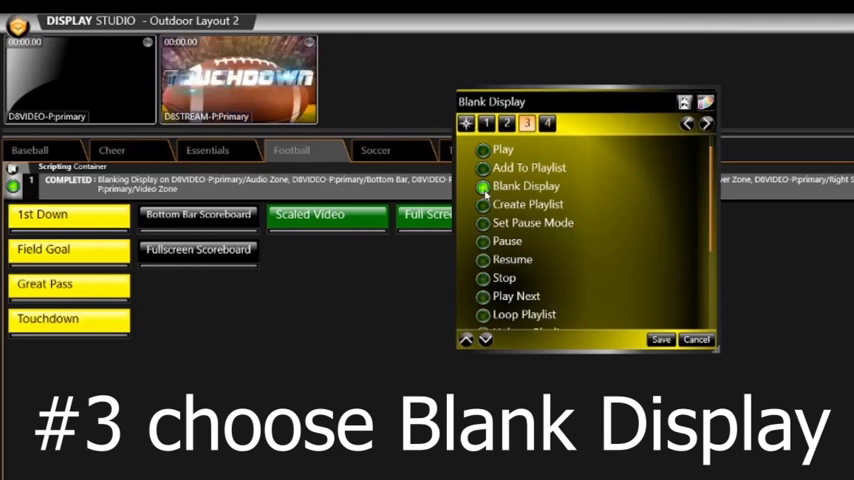
click(528, 186)
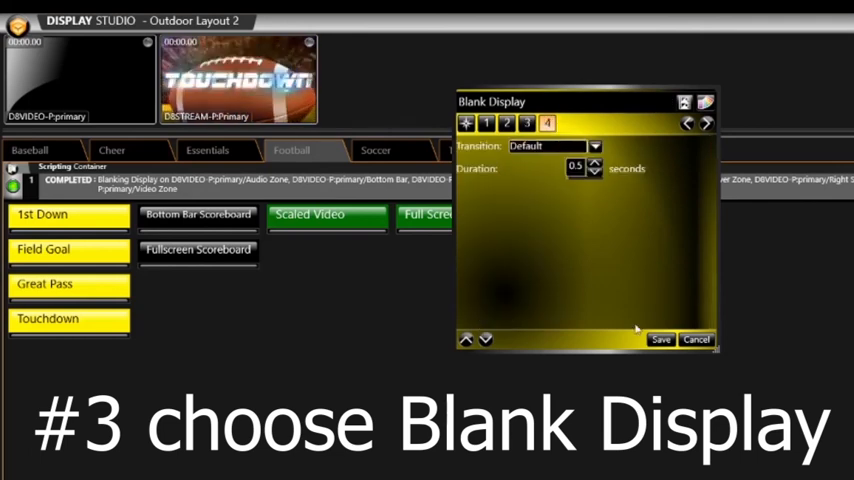
click(660, 340)
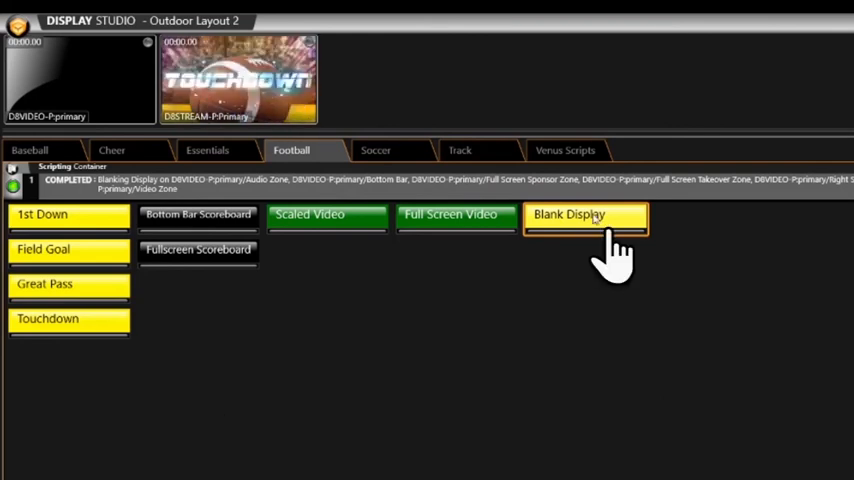
Step: Blank both boards, replay Touchdown on both, then blank both again
click(584, 214)
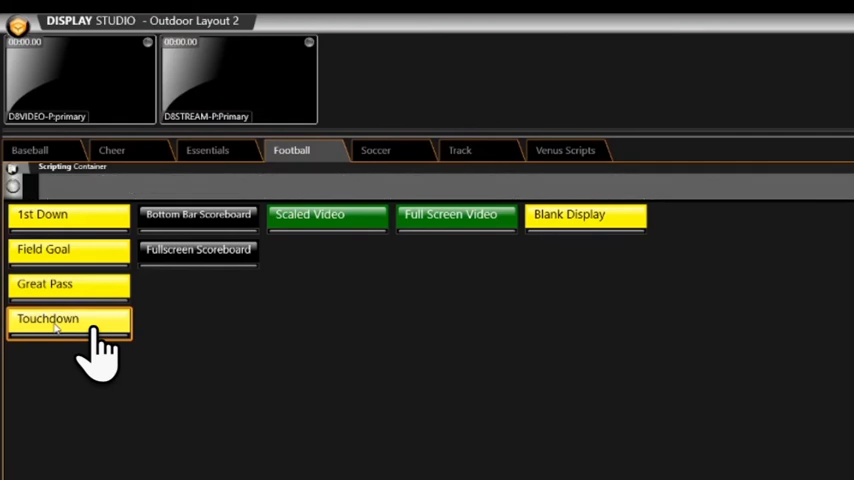
click(68, 318)
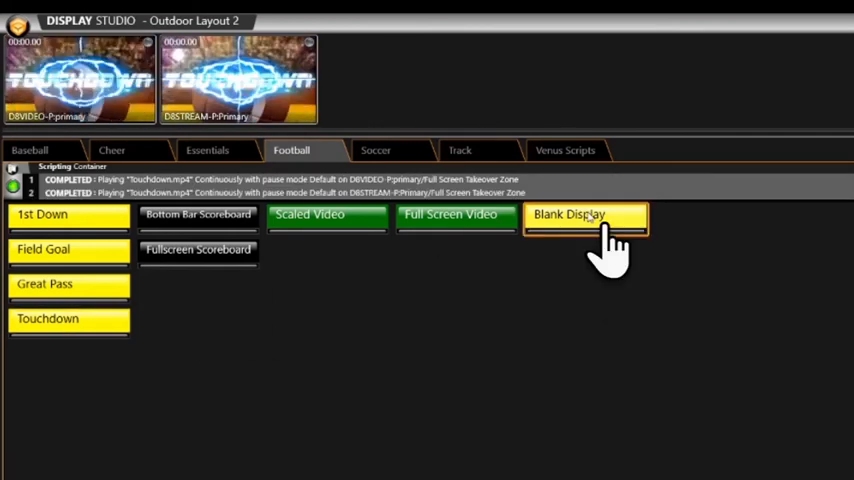
click(584, 214)
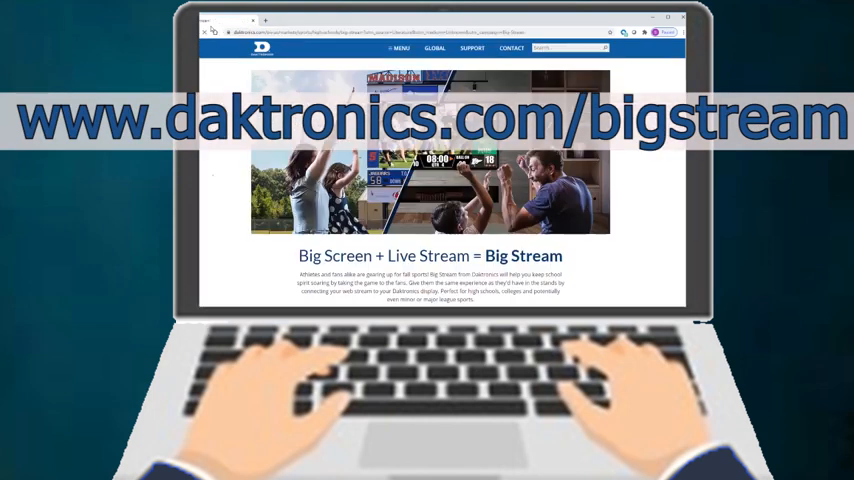
Step: Scroll the Big Stream page down to the Request Big Stream Package Pricing form
scroll(down, 3)
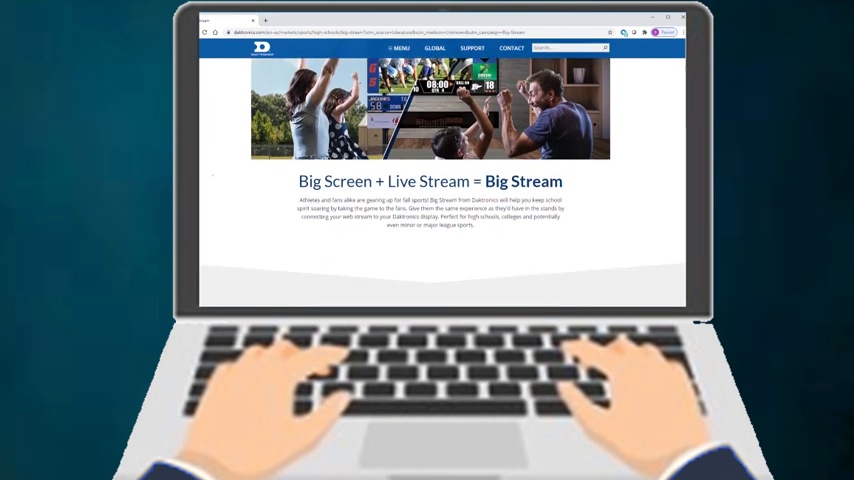
scroll(down, 3)
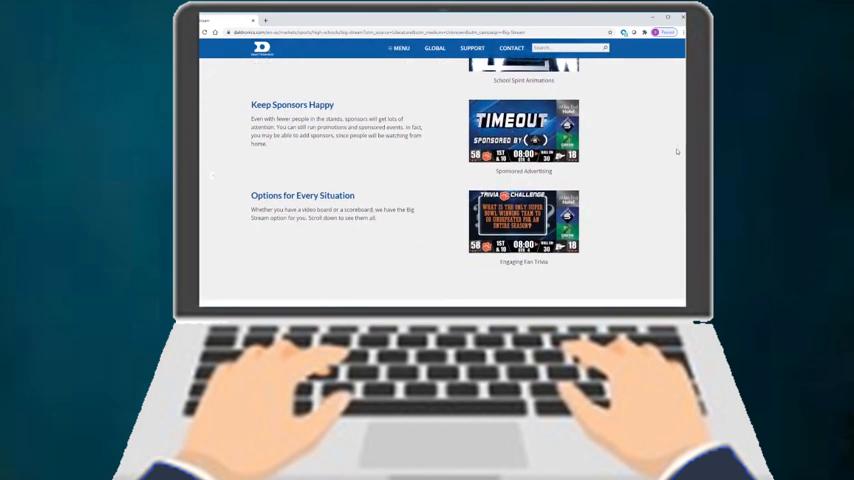
scroll(down, 3)
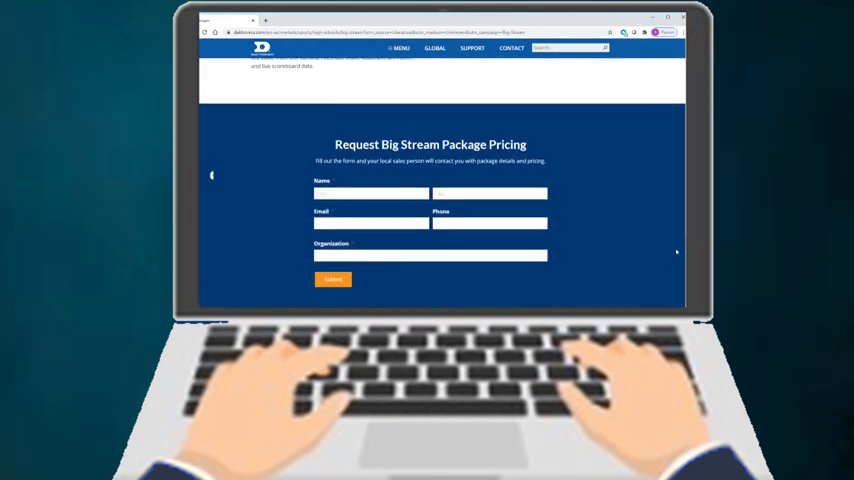
scroll(up, 3)
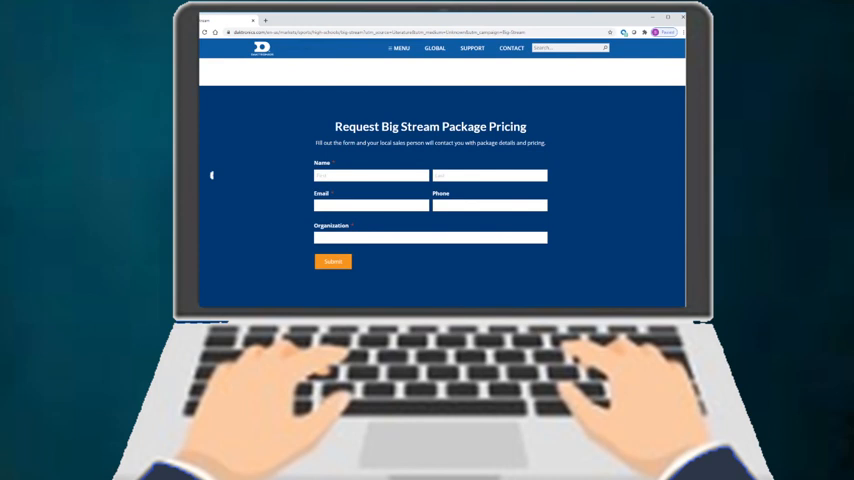